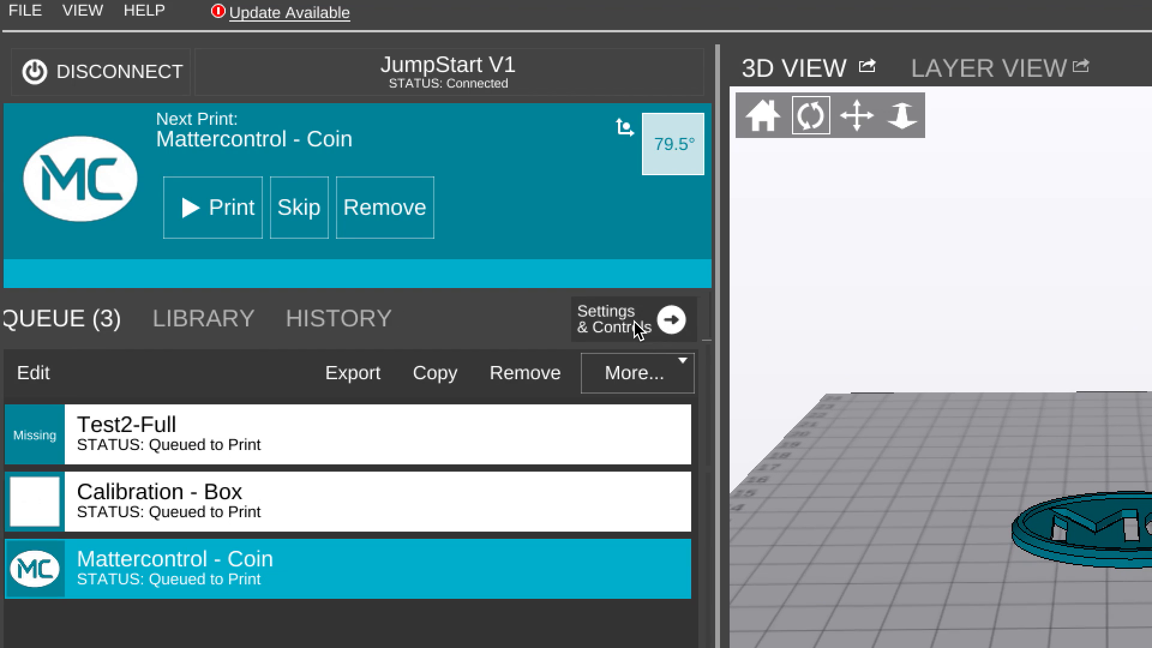
Step: Start the Software Print Leveling wizard from the printer's Settings & Controls
left_click(669, 319)
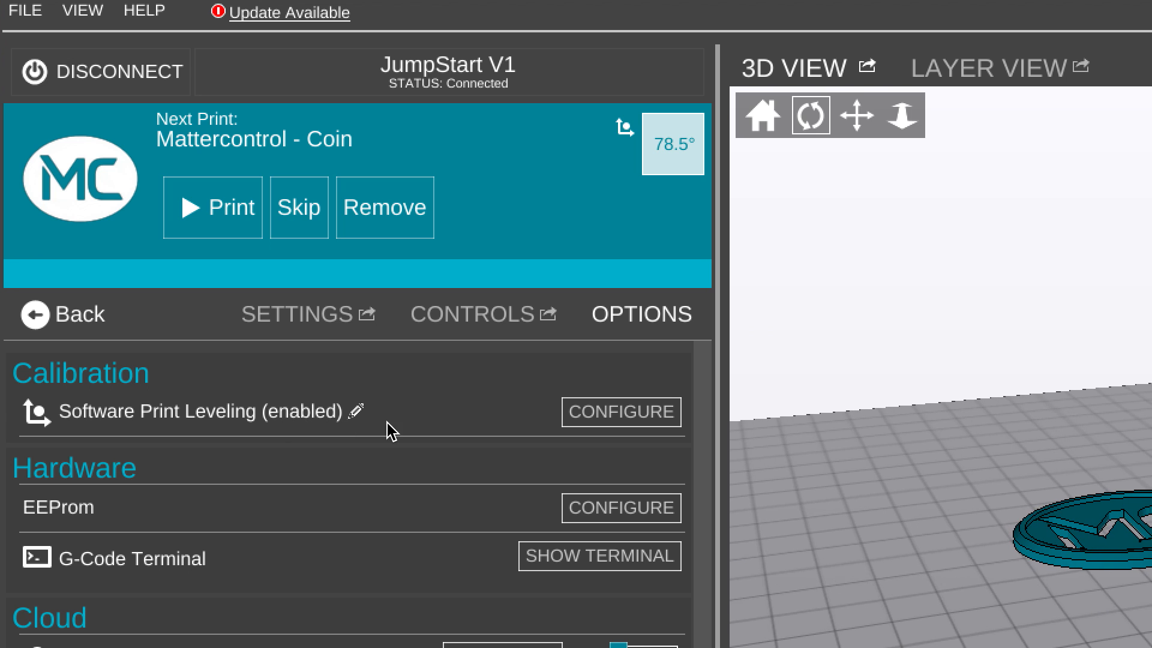
left_click(620, 412)
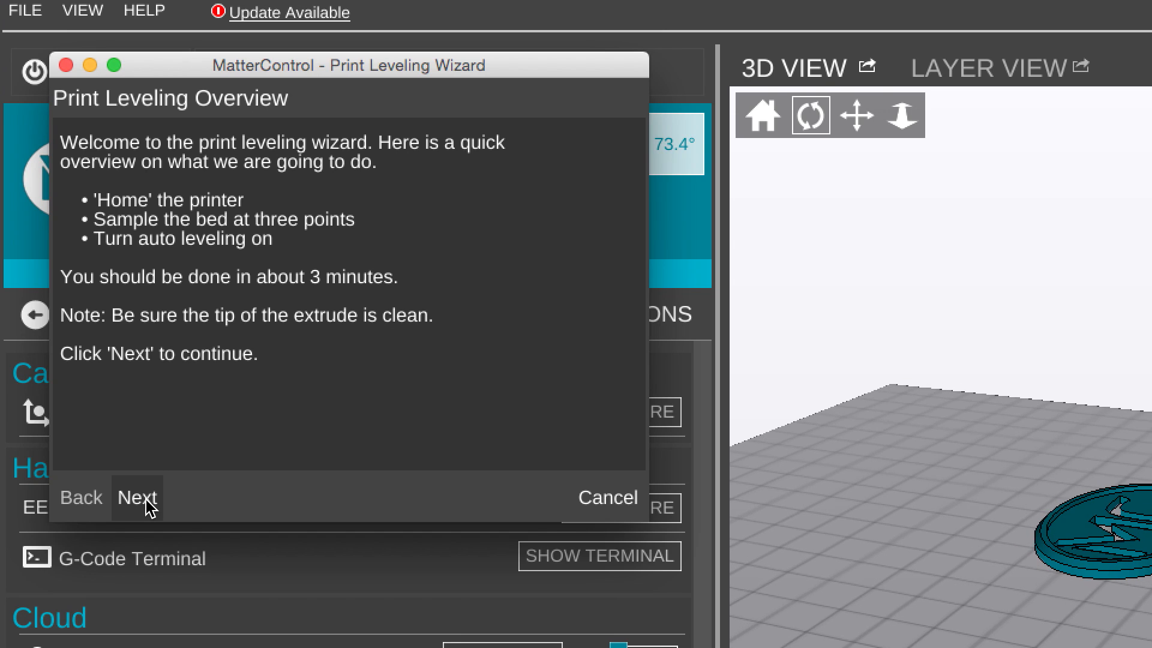
Step: Continue past the overview and homing pages to step 1 of 9
left_click(136, 497)
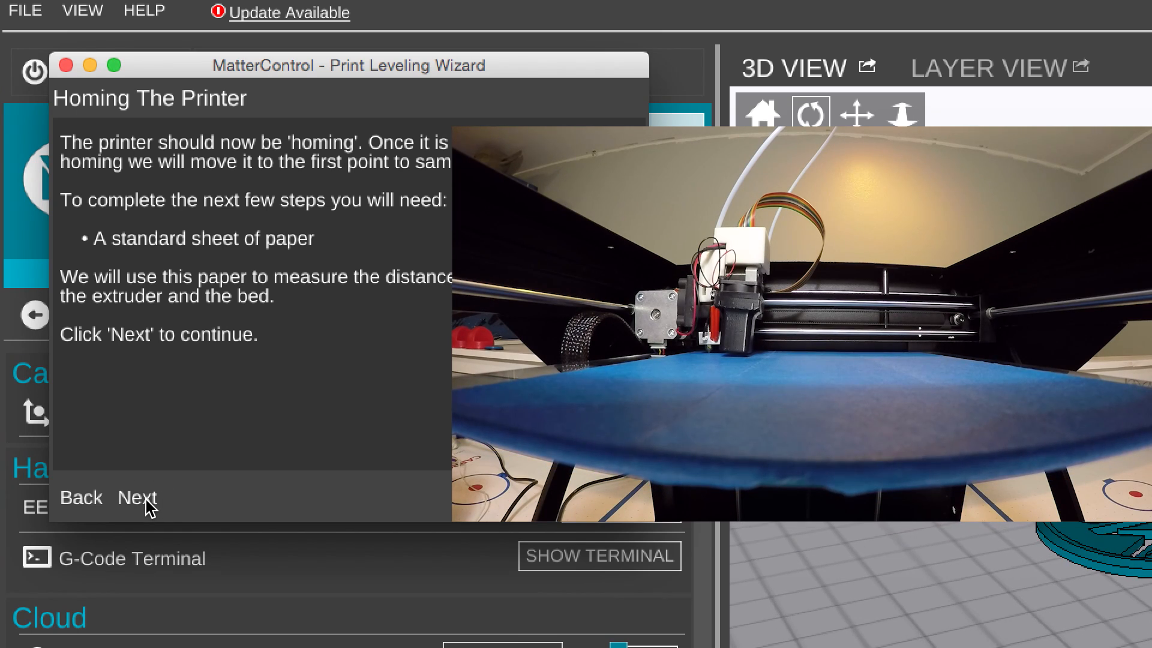
left_click(137, 497)
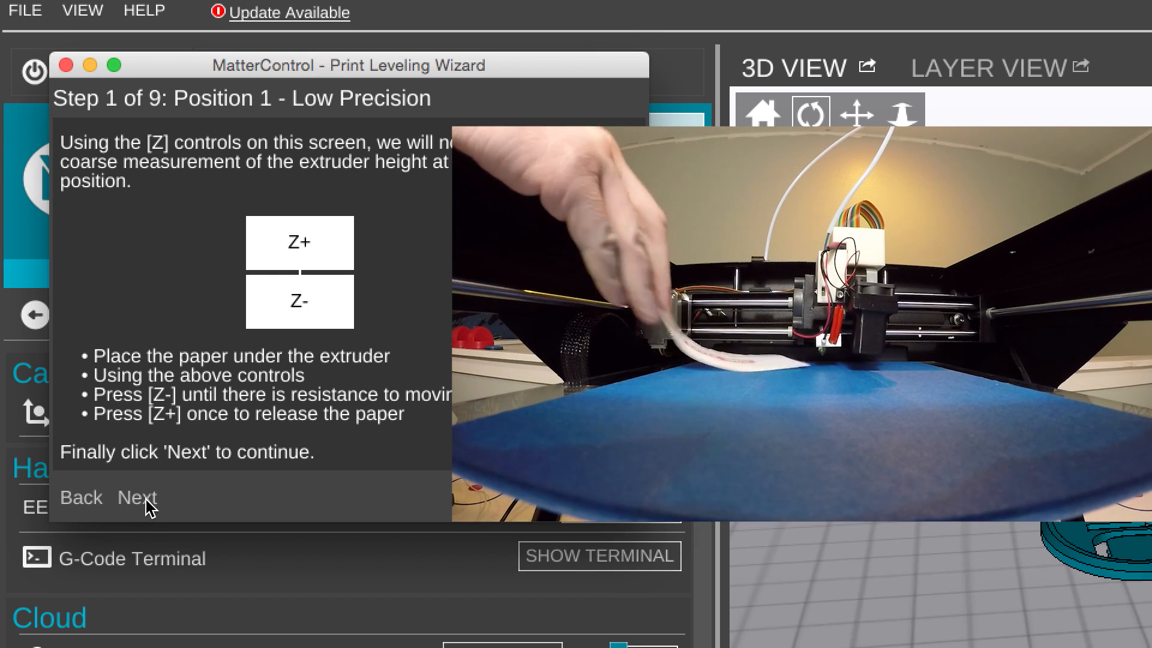
Step: Lower the extruder until the paper drags at position 1 and accept the coarse measurement
left_click(299, 301)
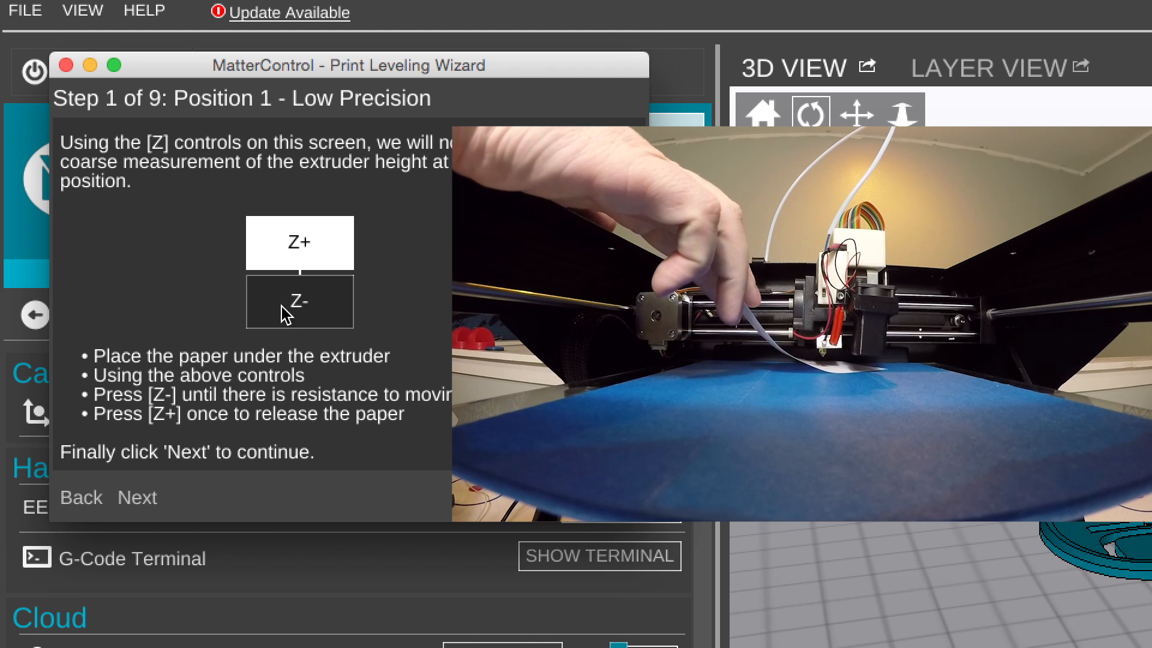
mouse_move(299, 301)
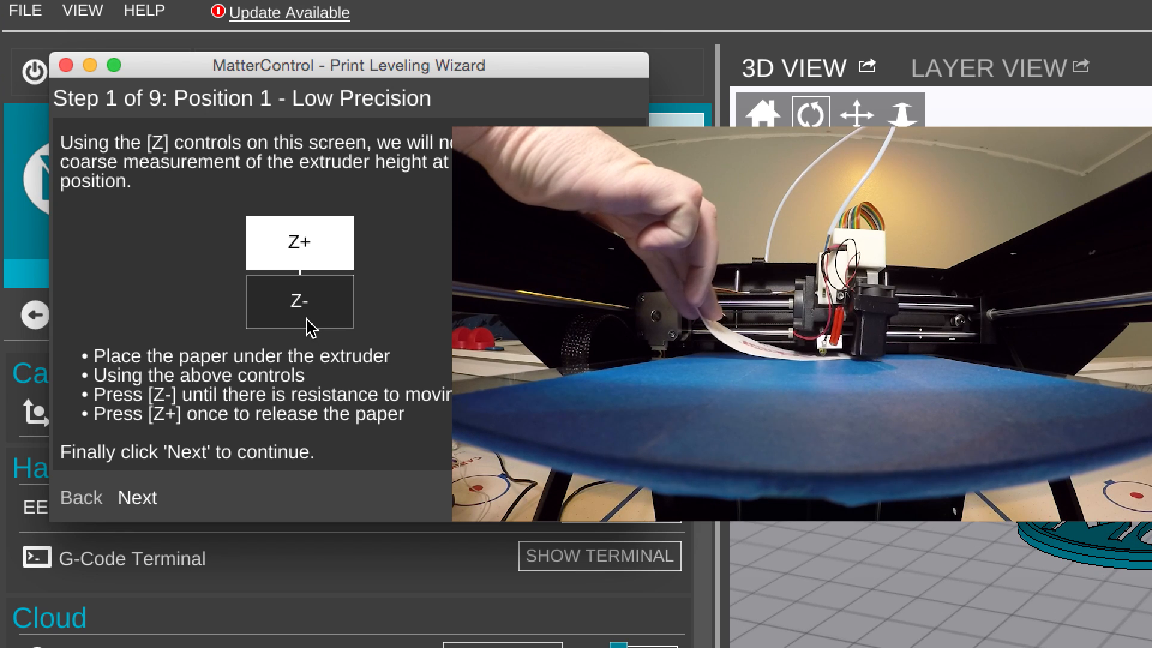
mouse_move(315, 261)
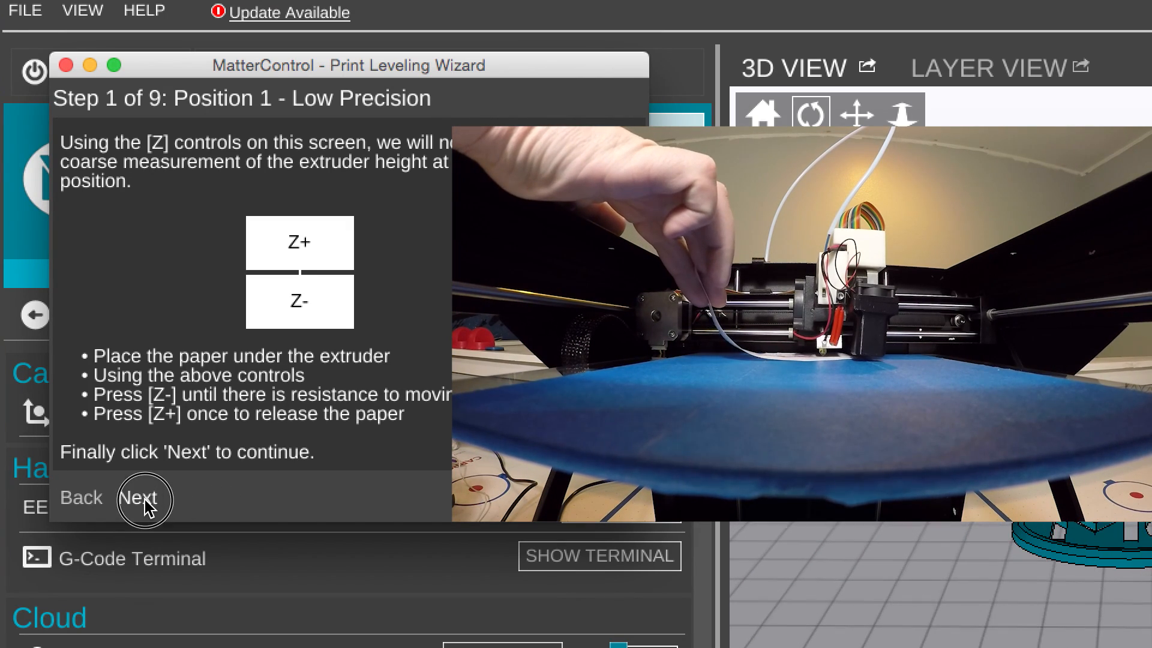
left_click(141, 497)
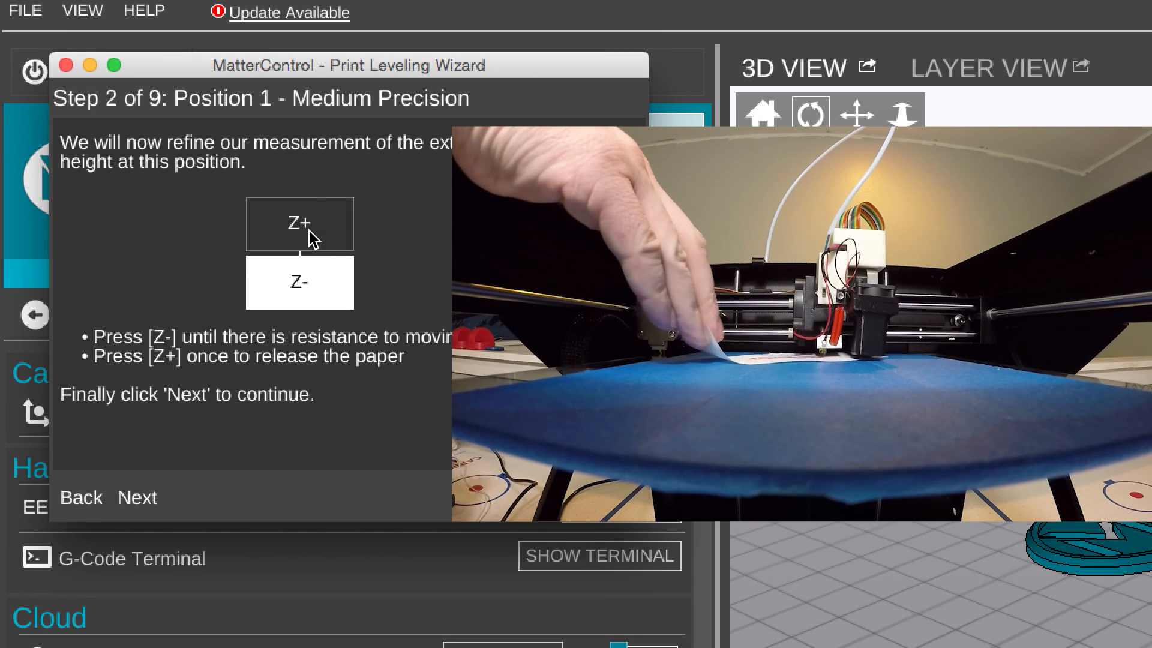
Step: Refine and accept the medium- and high-precision measurements at position 1, reaching step 4
left_click(138, 497)
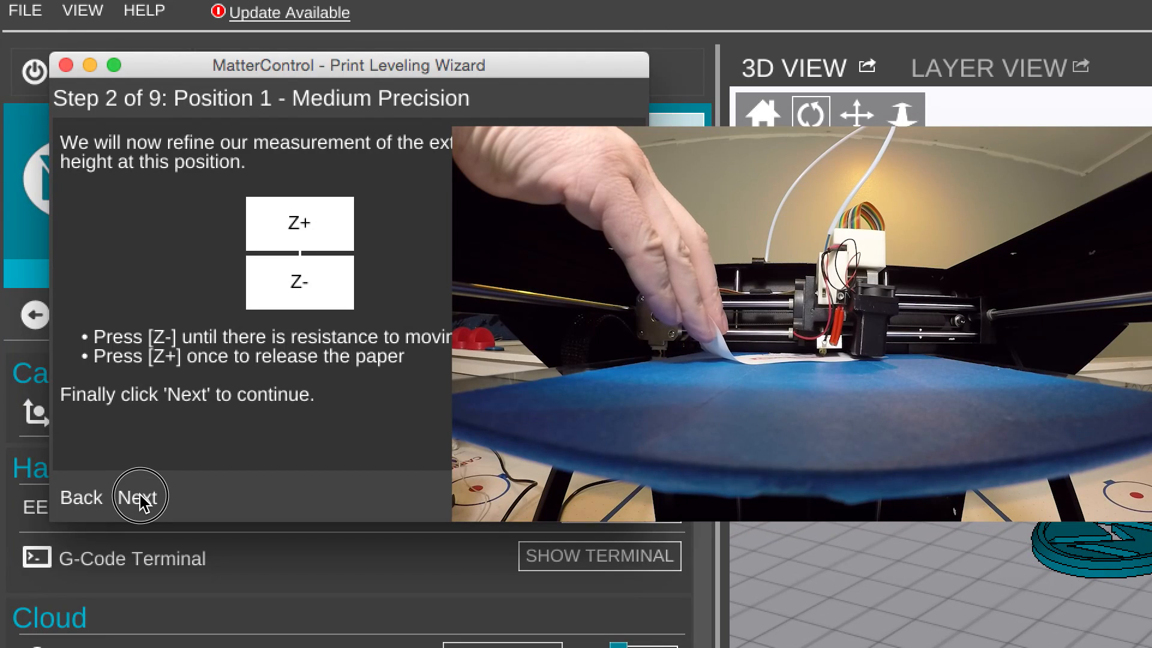
left_click(137, 497)
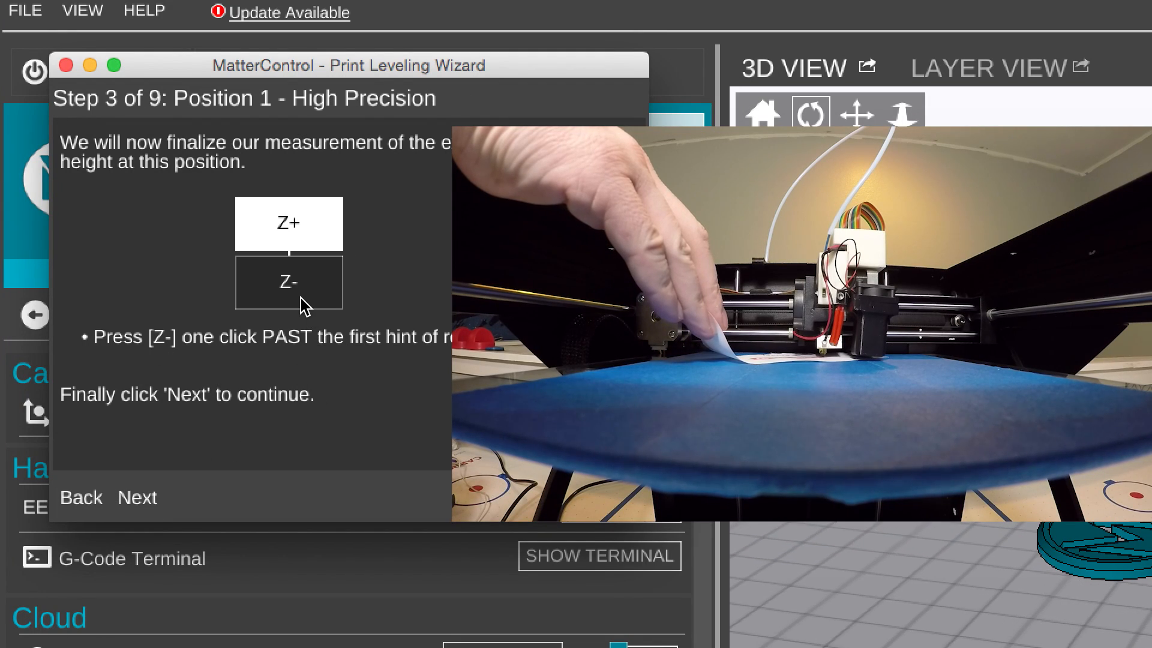
mouse_move(289, 280)
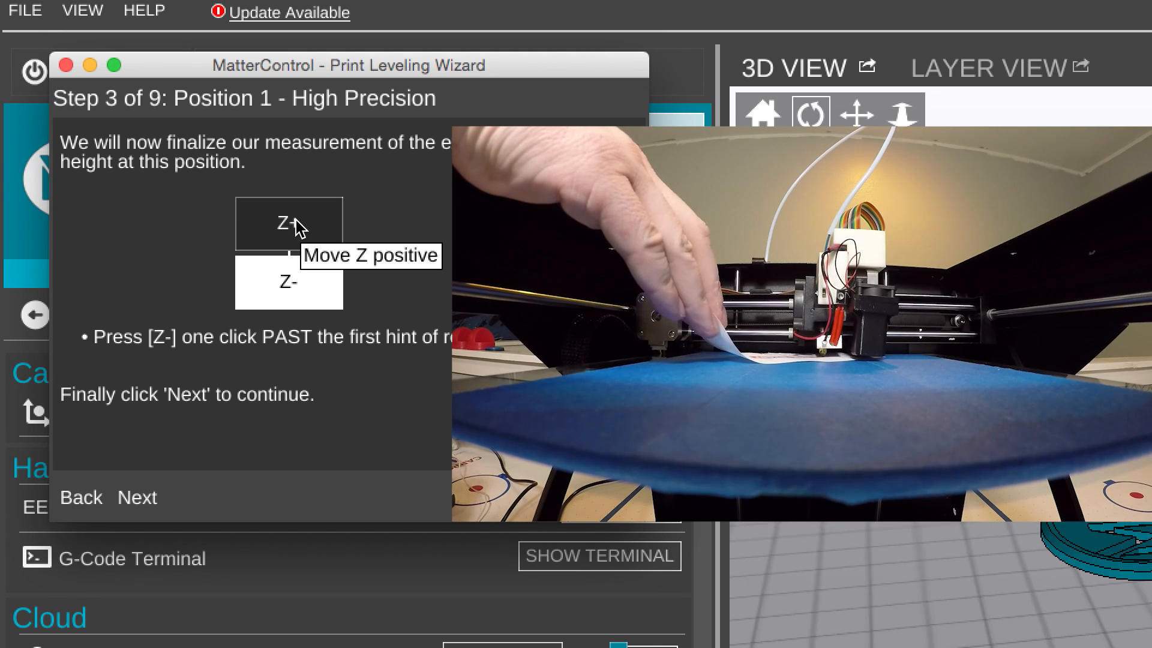
left_click(137, 497)
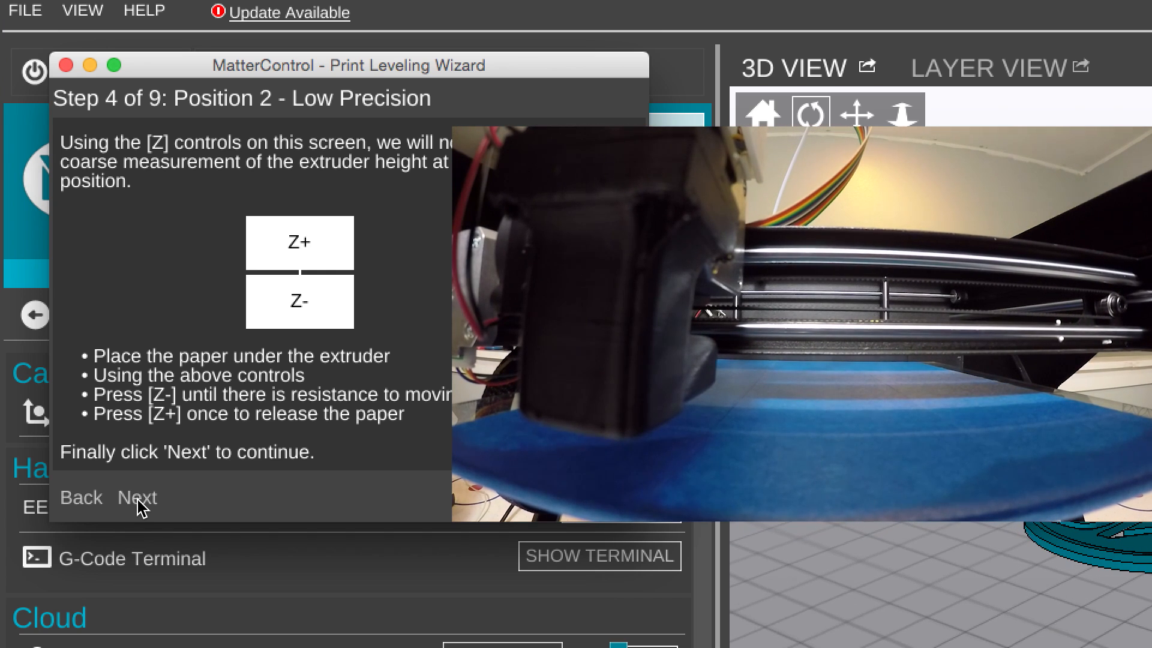
Step: Lower the extruder onto the paper at position 2 and accept its measurements through step 6
left_click(298, 301)
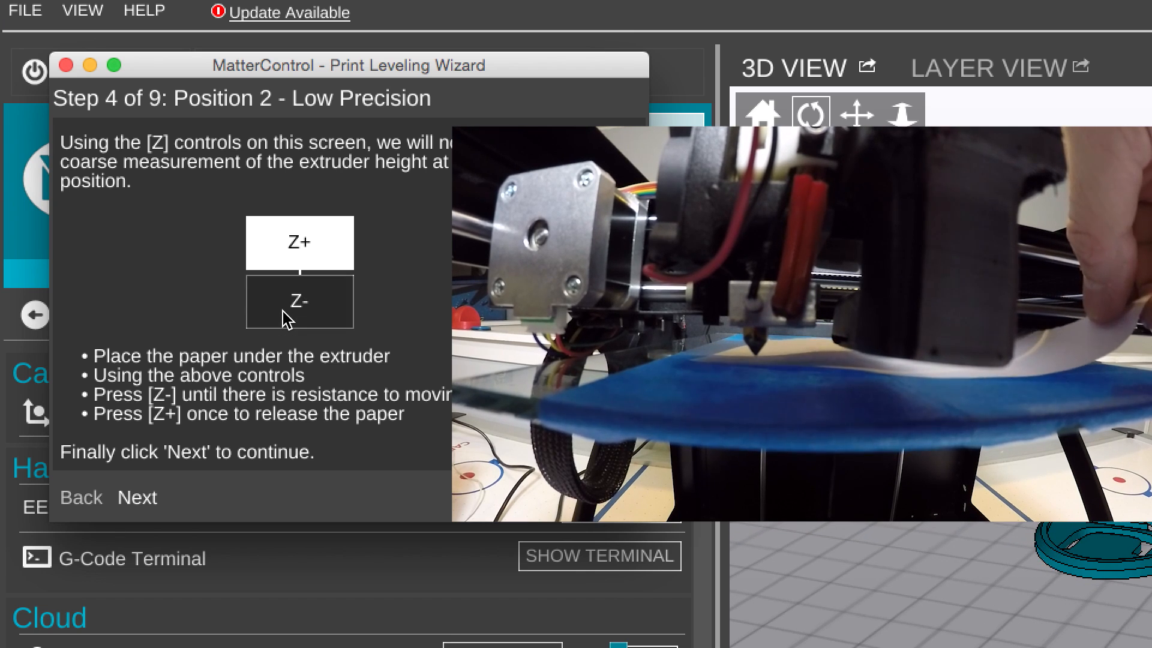
left_click(299, 301)
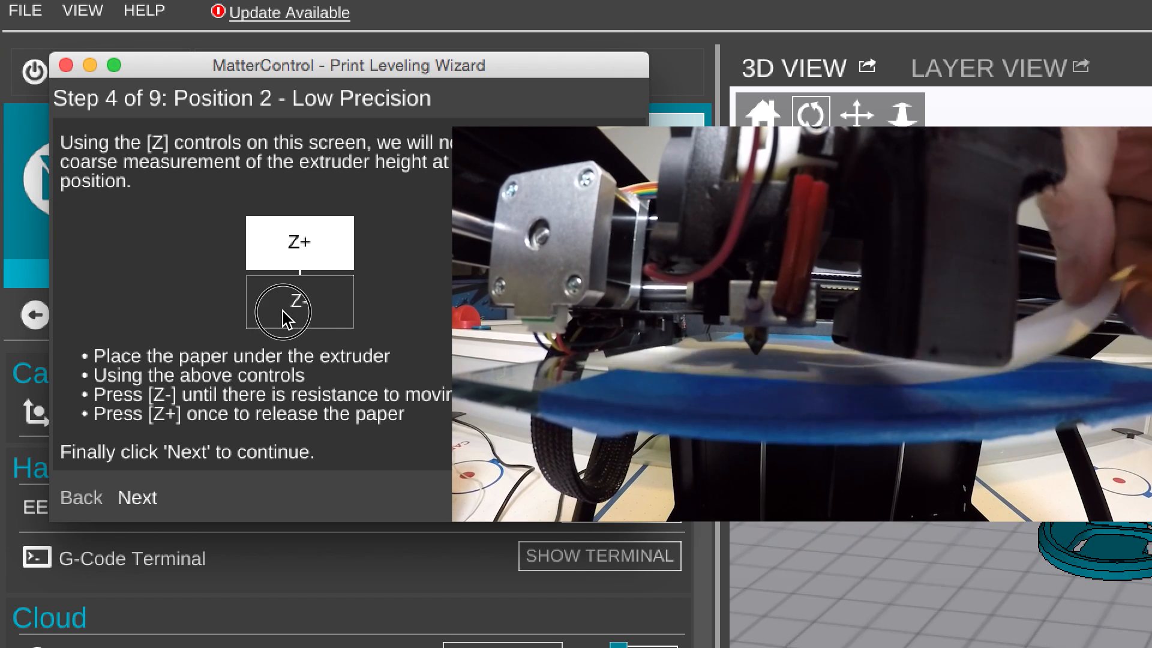
left_click(299, 301)
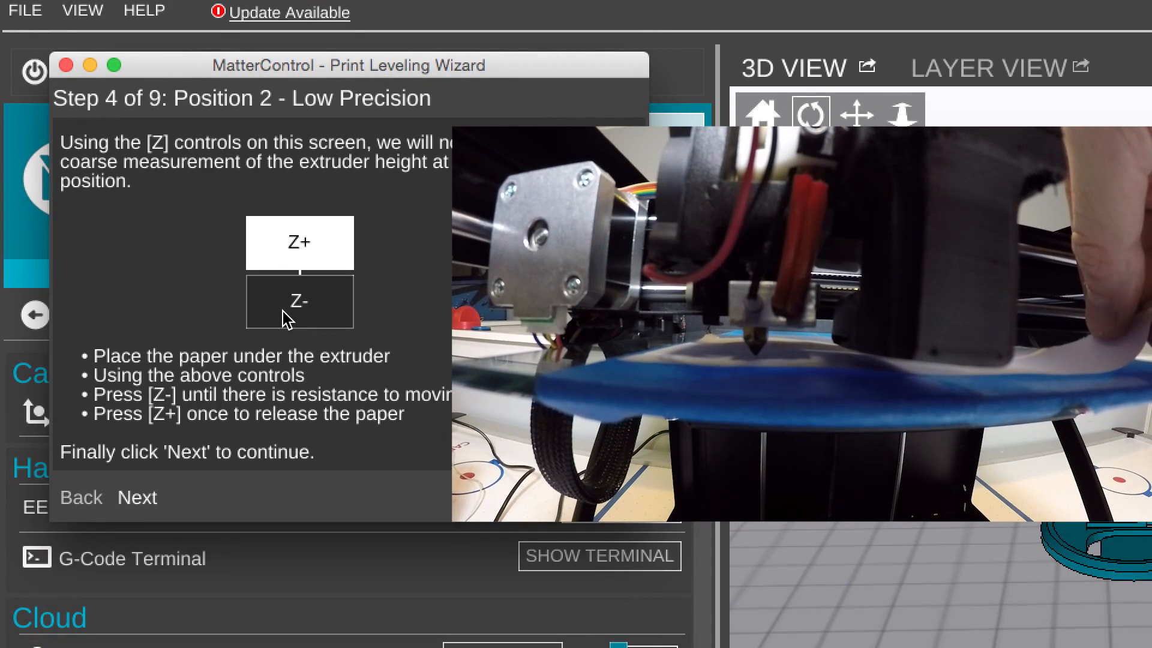
left_click(137, 497)
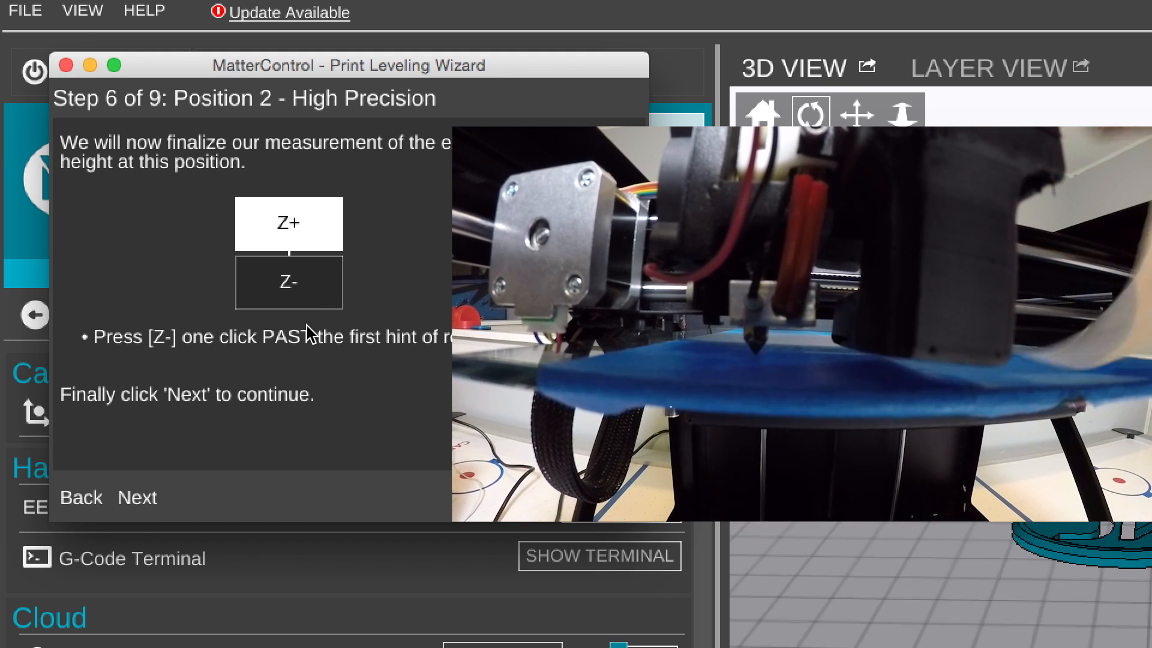
left_click(137, 497)
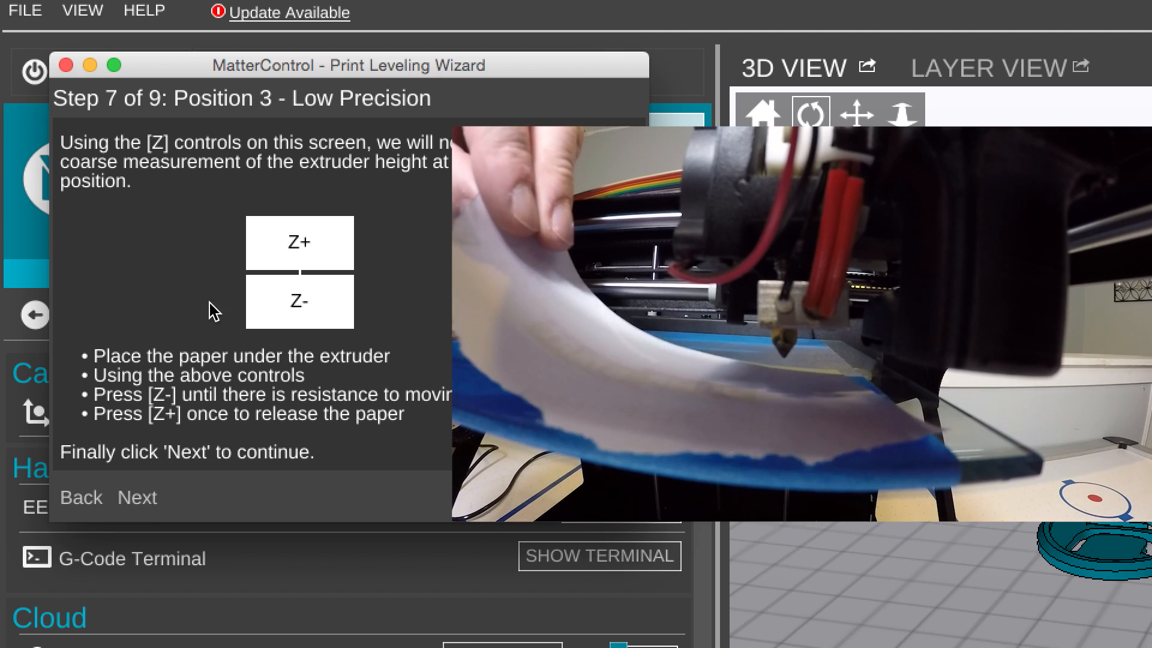
mouse_move(299, 301)
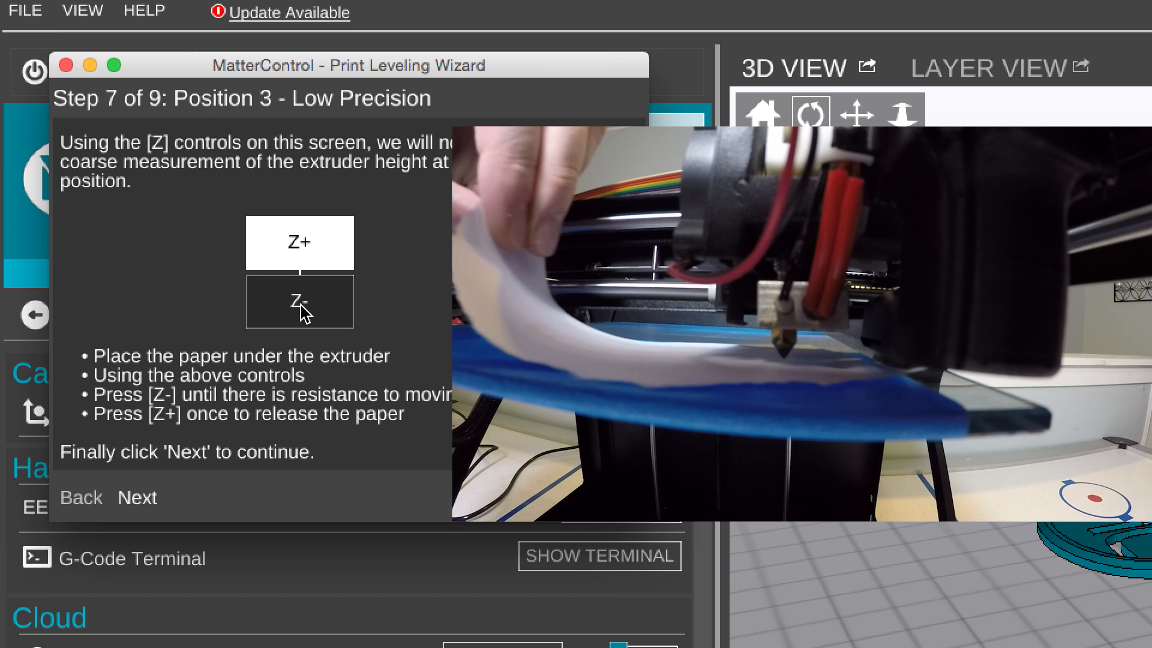
Step: Accept the position 3 measurements and finish the wizard on the Done page
left_click(136, 497)
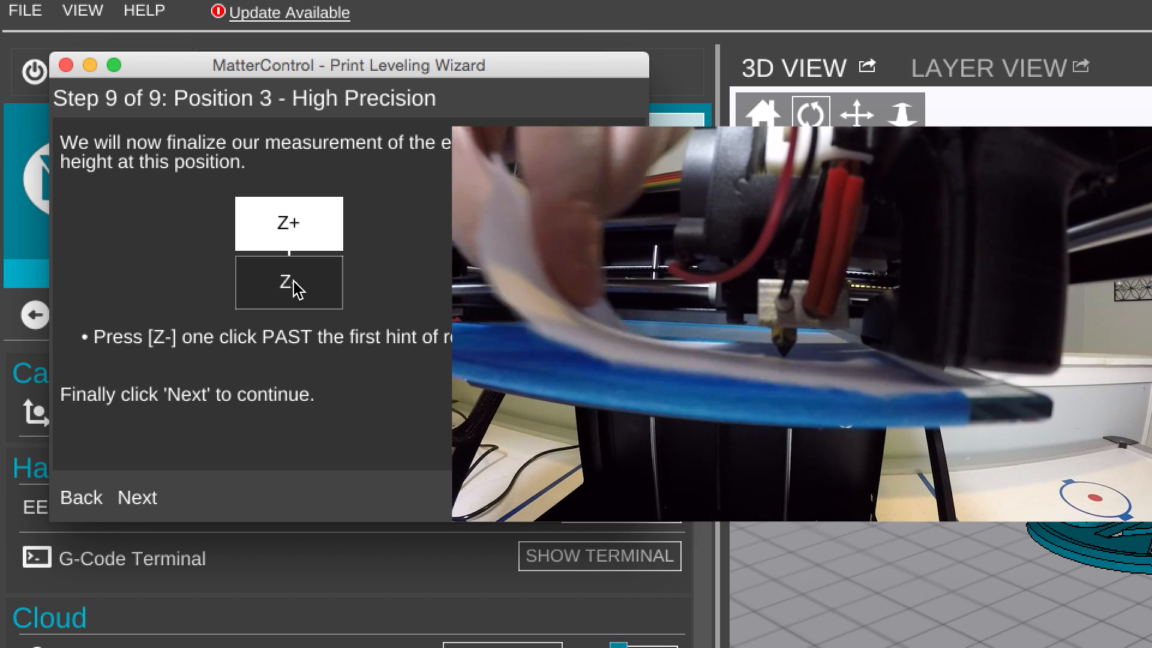
left_click(137, 497)
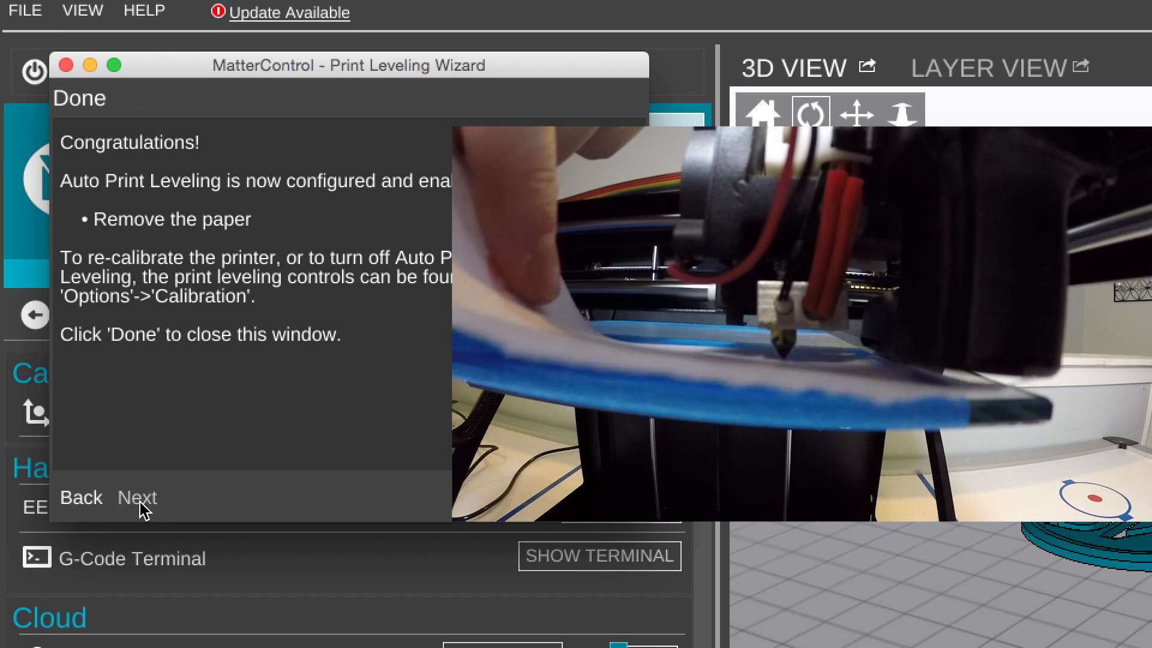